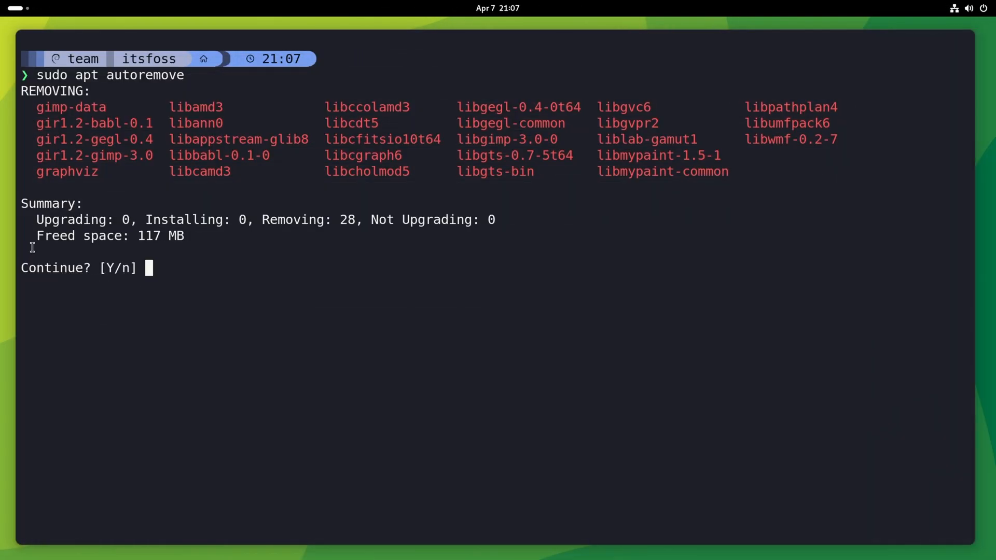
# Step: Abort the pending autoremove confirmation and land at a fresh empty shell prompt
pyautogui.press('Return')
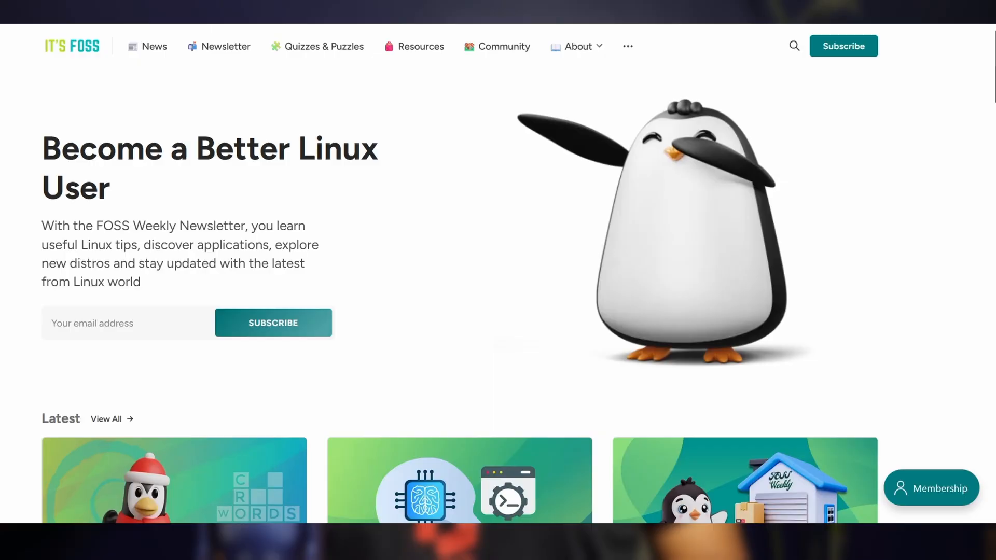
pyautogui.scroll(-3)
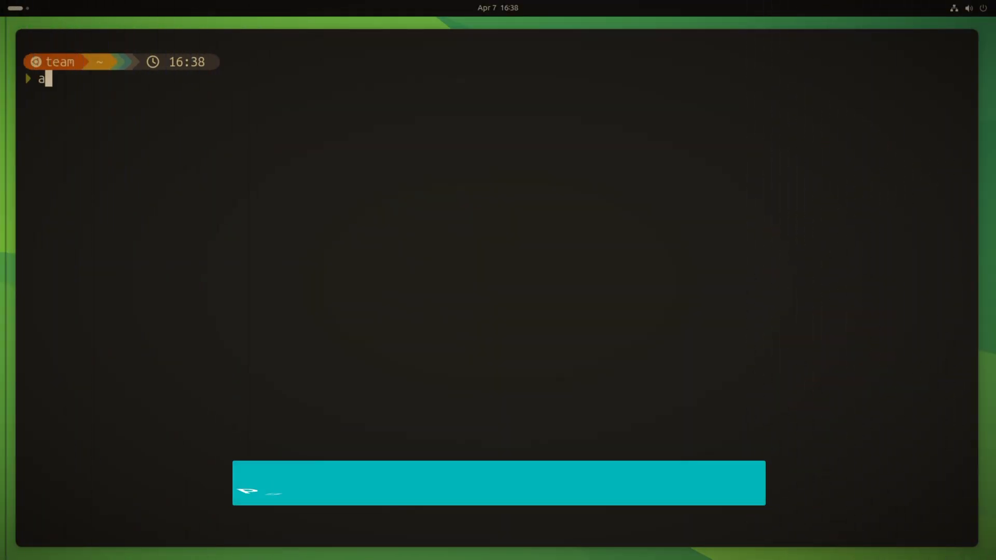
# Step: Run apt search find to list matching packages in apt's pager
pyautogui.write('pt search to')
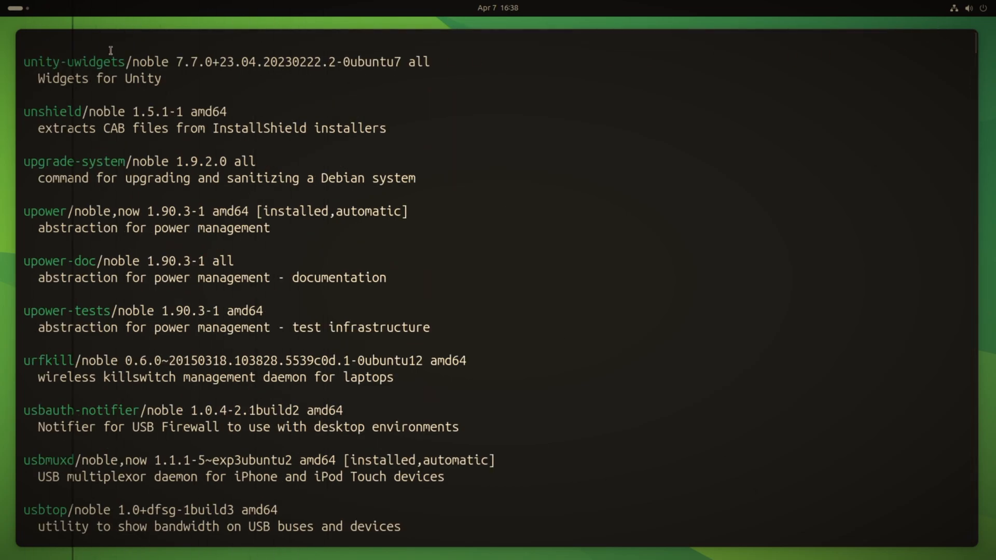
pyautogui.scroll(-3)
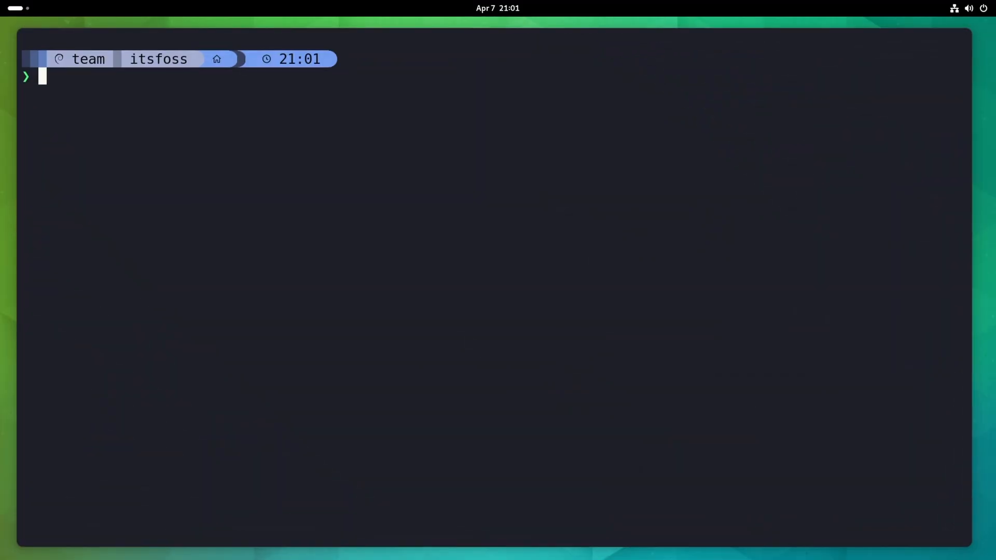
pyautogui.write('apt searc')
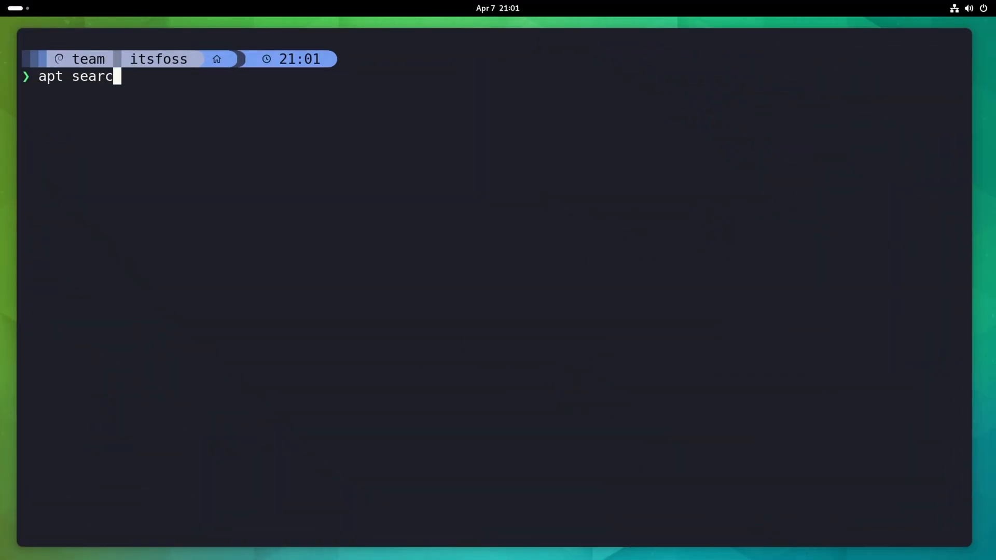
pyautogui.write('h find')
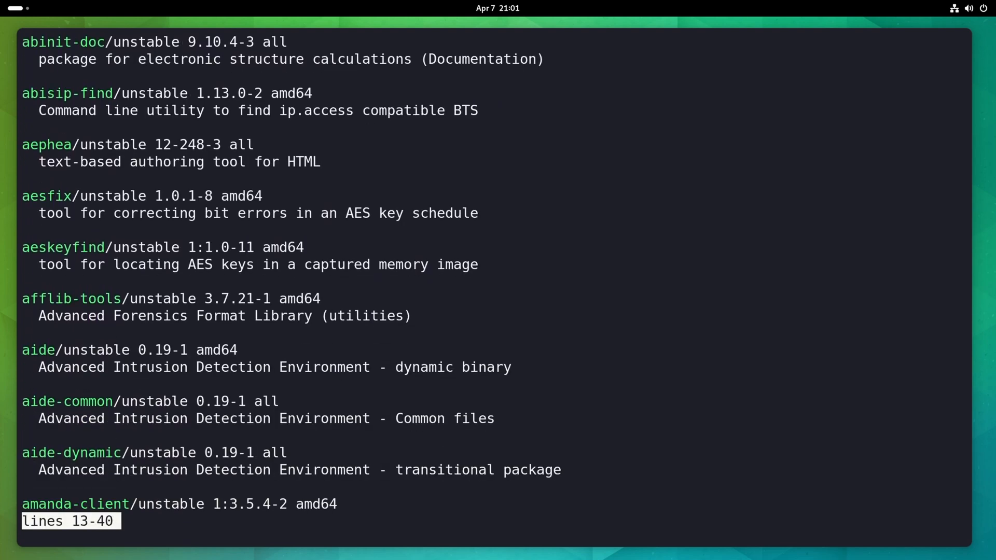
# Step: Page down through the long list of find-related package results
pyautogui.scroll(-3)
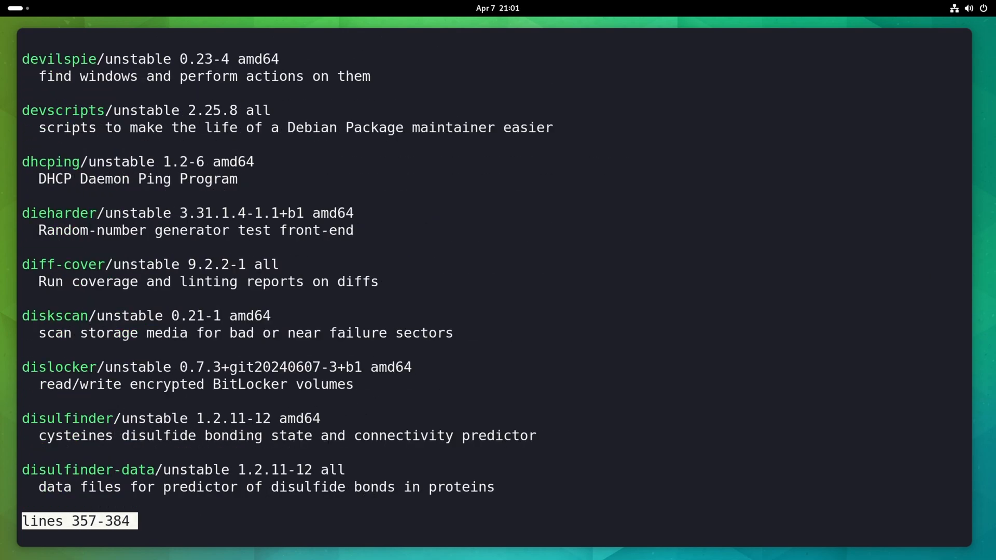
pyautogui.scroll(-3)
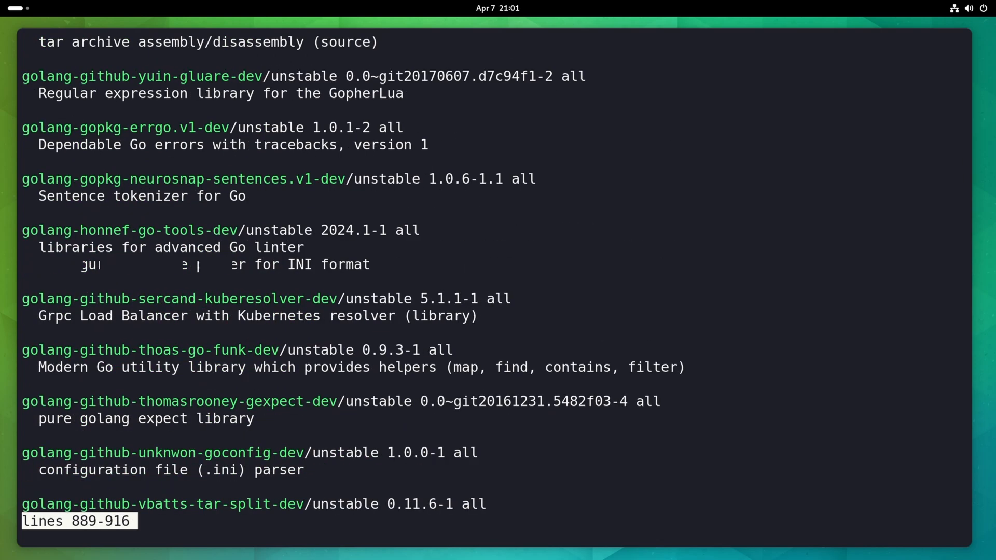
pyautogui.scroll(-3)
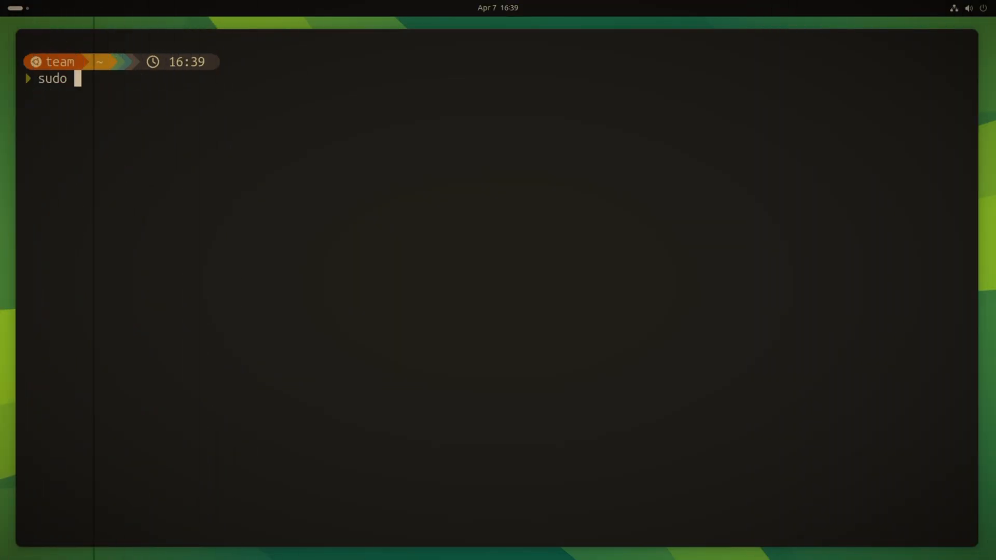
# Step: Install htop via sudo apt install, showing the green Installing list, then clear the screen
pyautogui.write('apt install b')
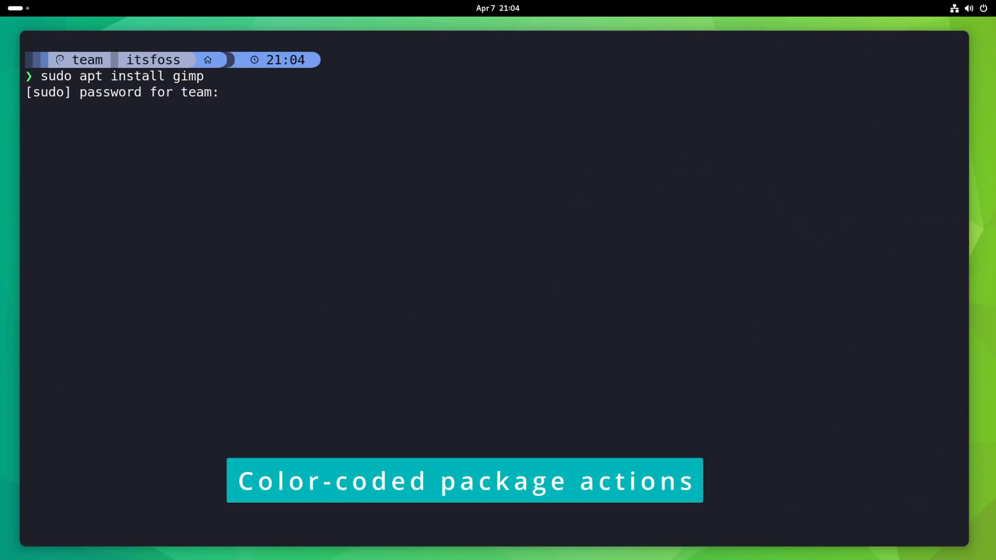
pyautogui.press('Enter')
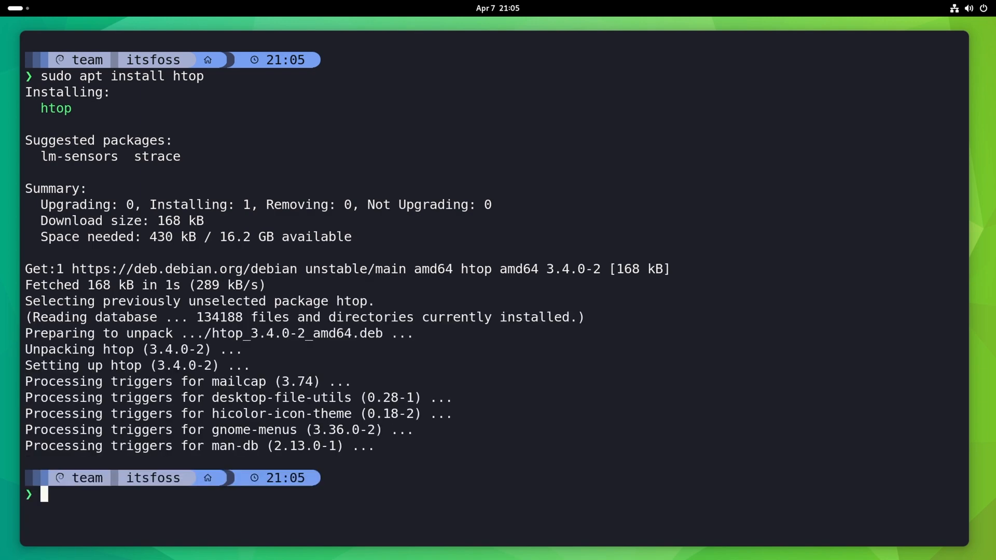
pyautogui.write('clear')
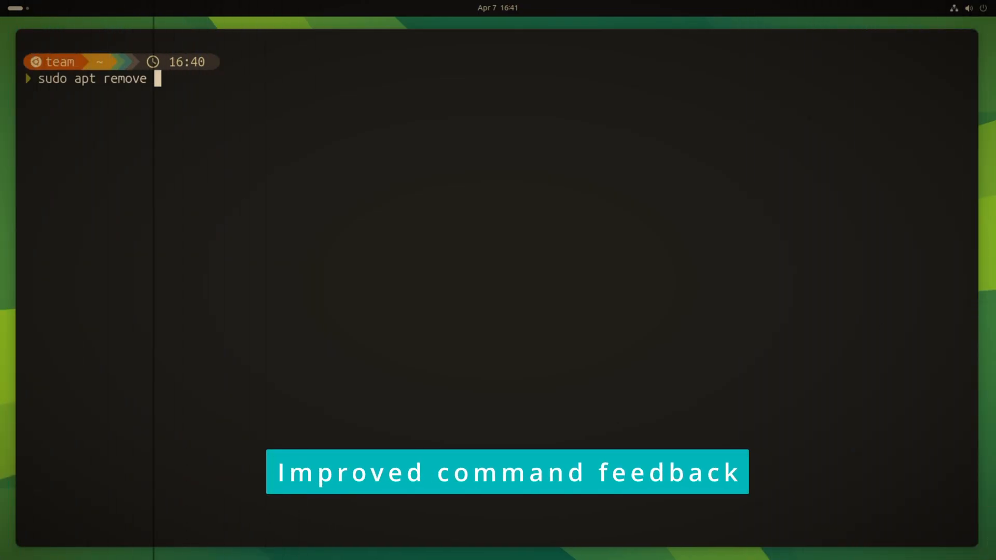
# Step: Remove gimp with sudo apt remove and answer y to confirm
pyautogui.write('btop')
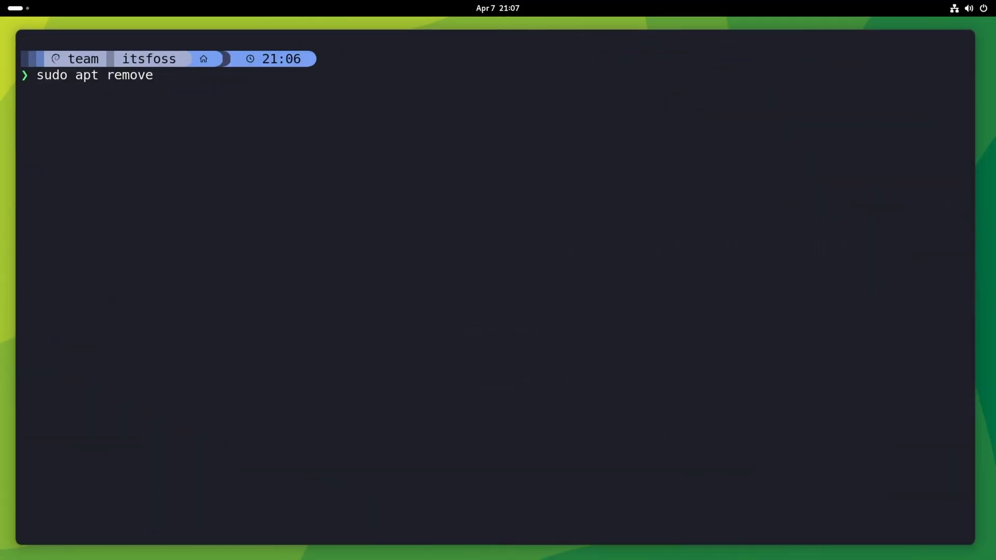
pyautogui.write('gimp')
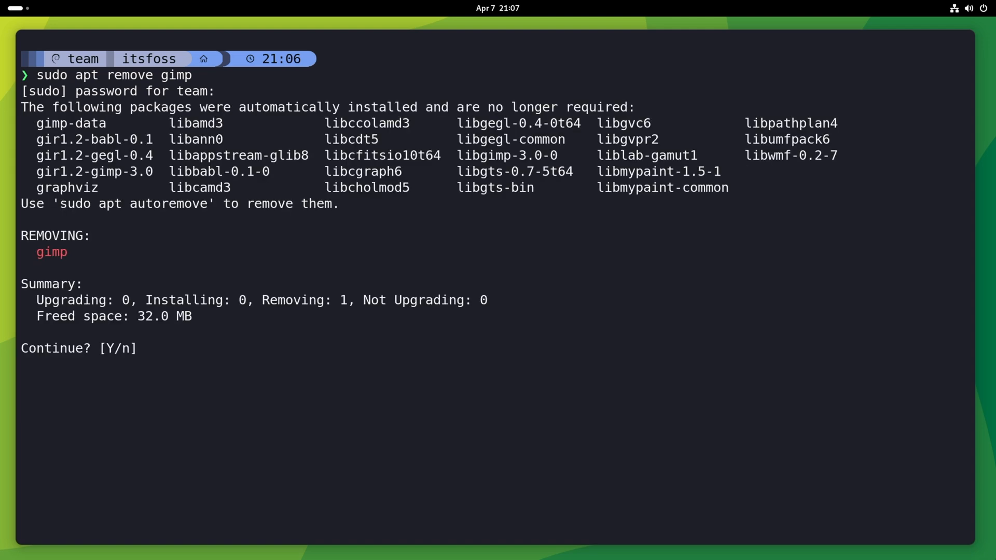
pyautogui.write('y')
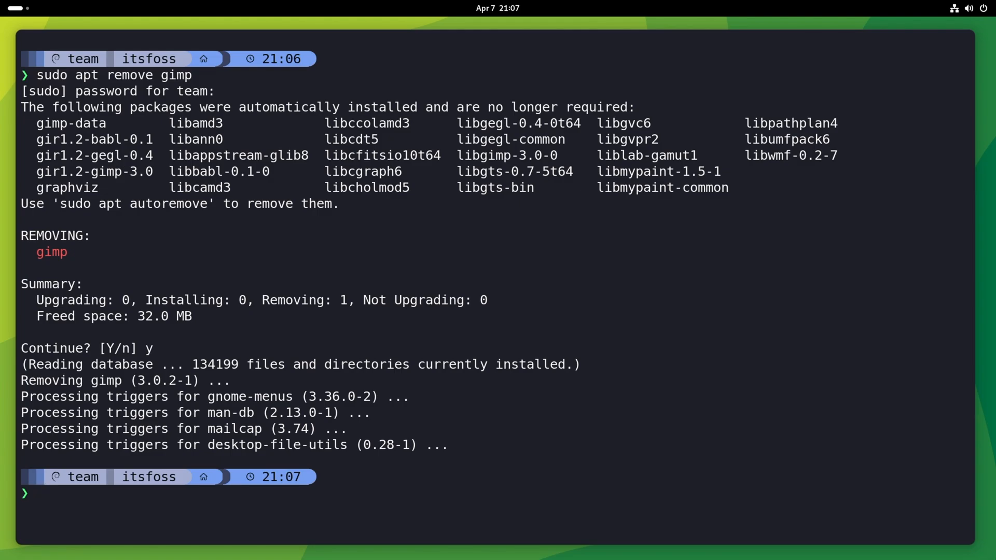
# Step: Start sudo apt autoremove for the 28 leftover libraries, stopping at Continue? [Y/n]
pyautogui.write('sudo apt autoremove')
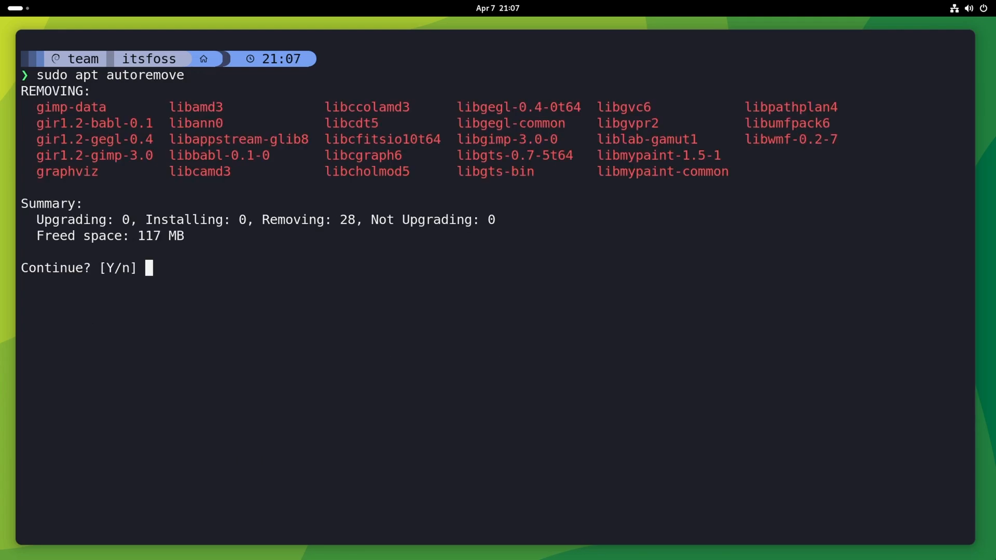
pyautogui.doubleClick(75, 236)
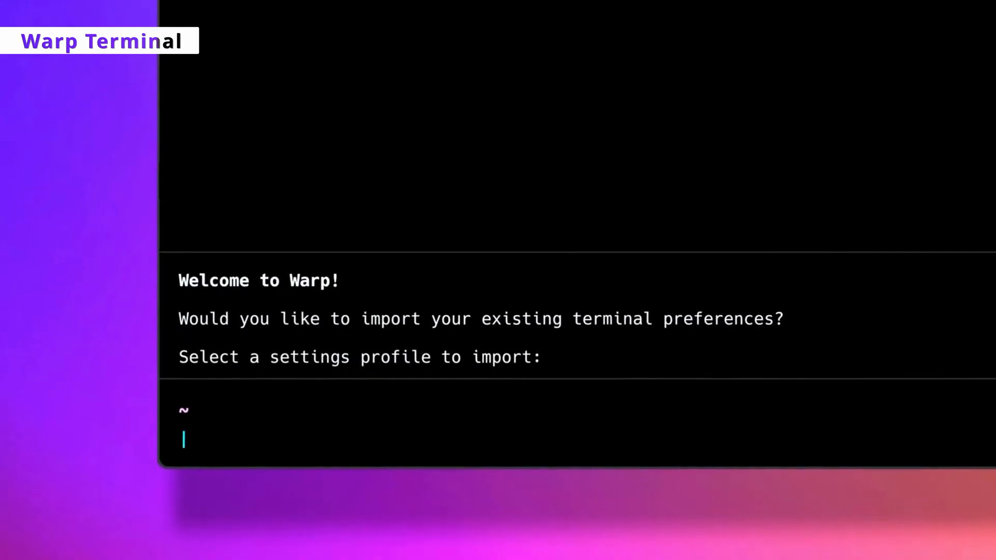
# Step: Run bat -r 1:15 monitoring.tf in Warp to print the file's opening lines
pyautogui.write('can you kill the process that i')
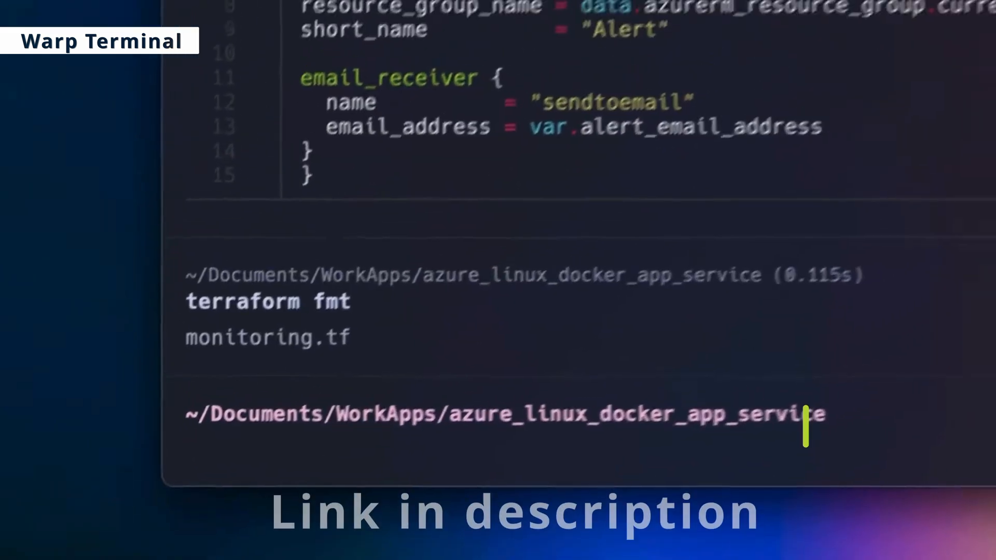
pyautogui.write('bat -r 1:15 monitoring.tf')
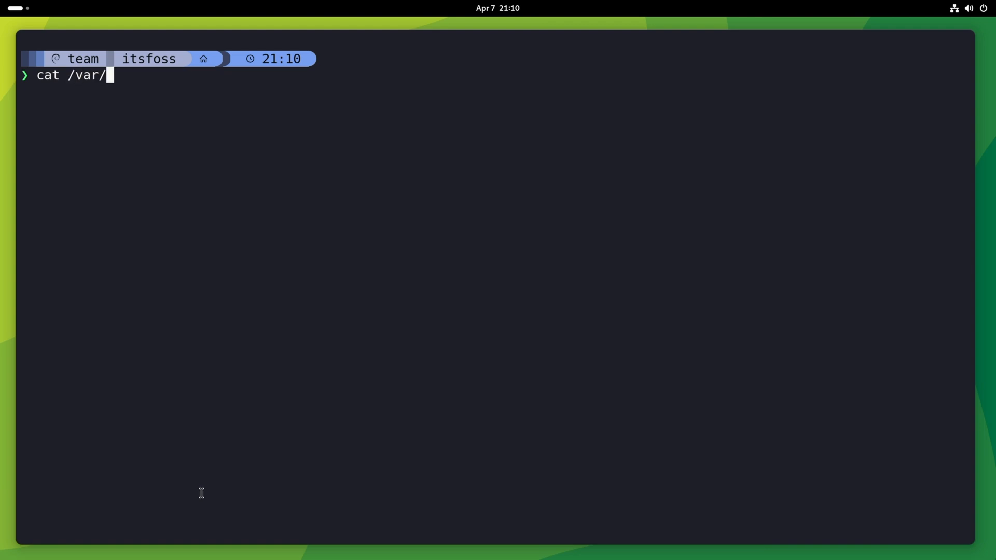
# Step: Print /var/log/apt/history.log to view the existing apt history entries
pyautogui.write('log/apt')
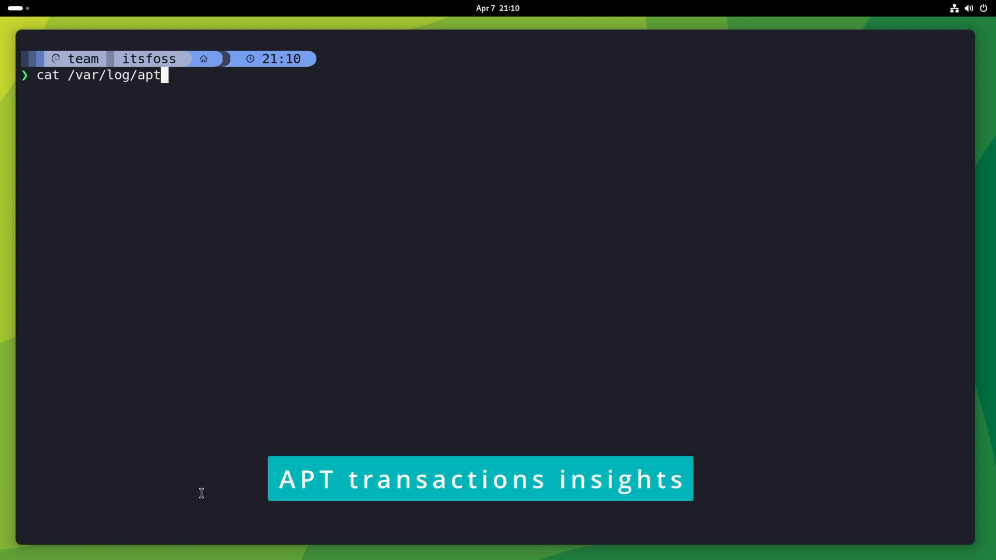
pyautogui.write('/history.log')
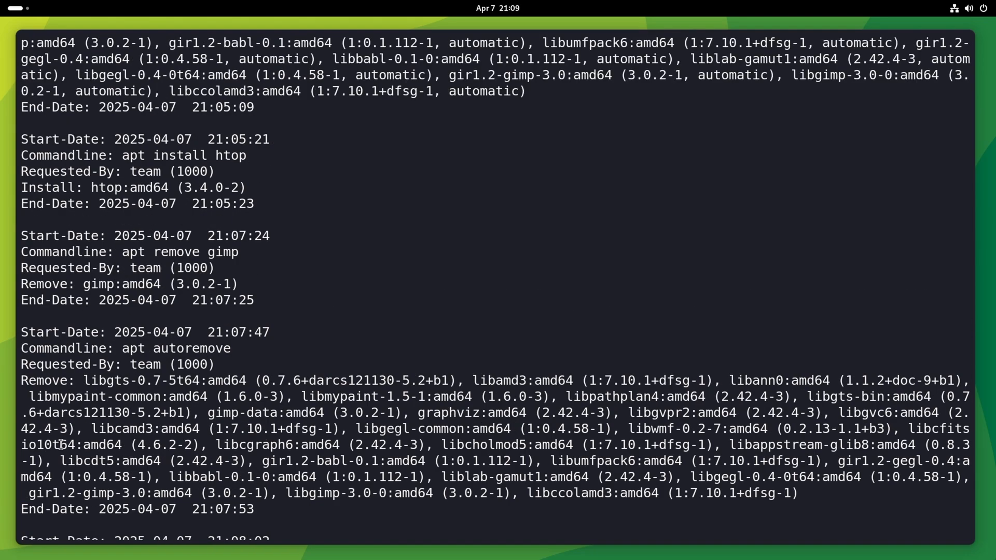
pyautogui.scroll(-3)
pyautogui.write('sudo apt install h')
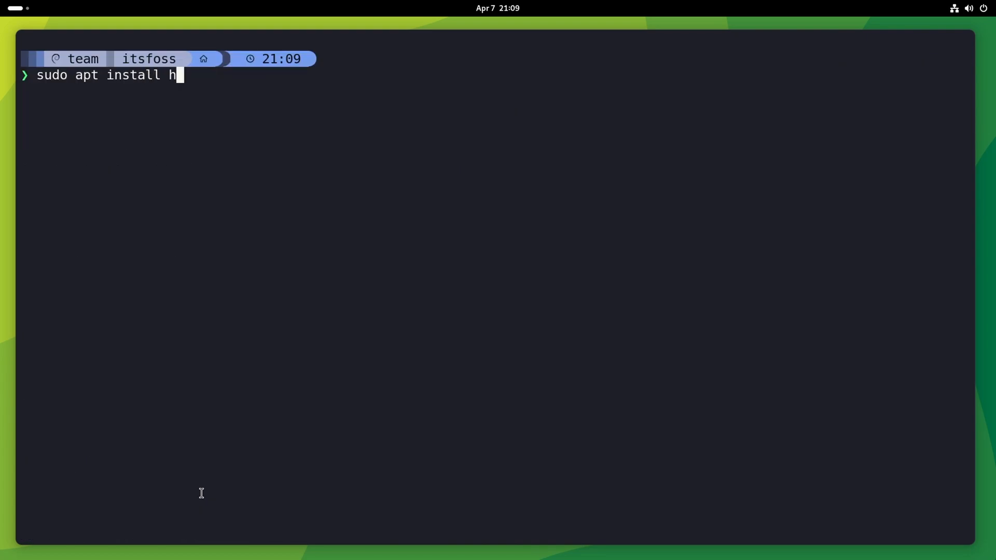
# Step: Install htop with --comment "We are installing htop with this command!" and clear the screen
pyautogui.write('top --co')
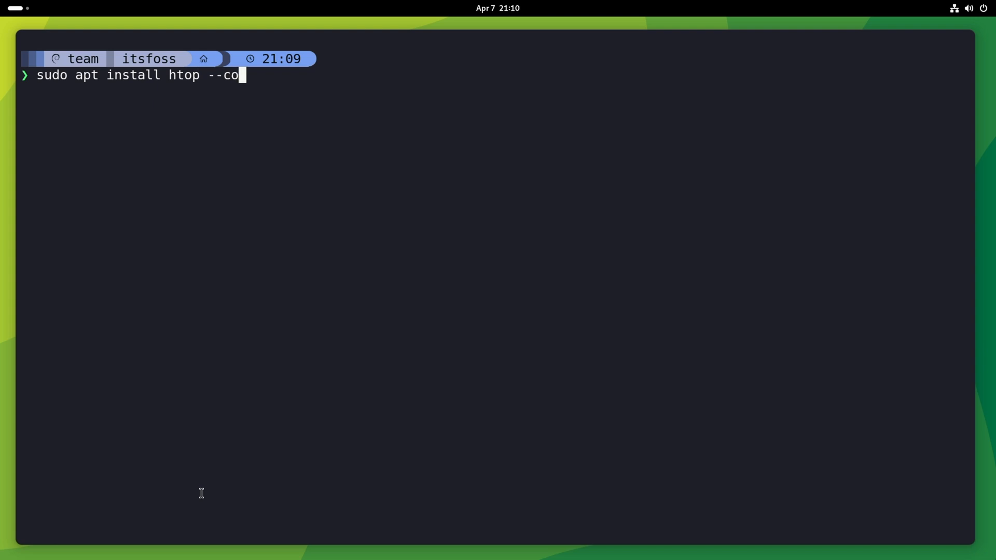
pyautogui.write('mment "W')
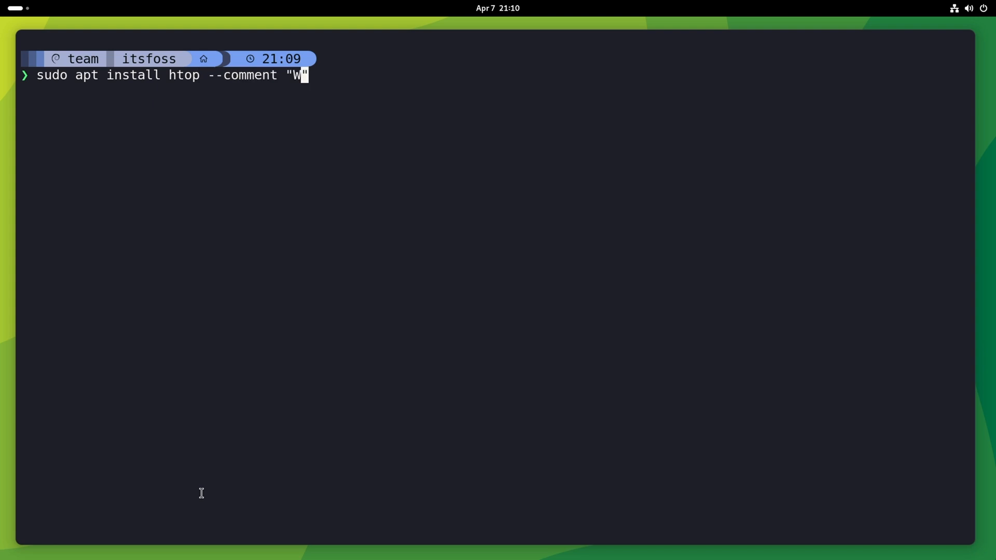
pyautogui.write('e are installi')
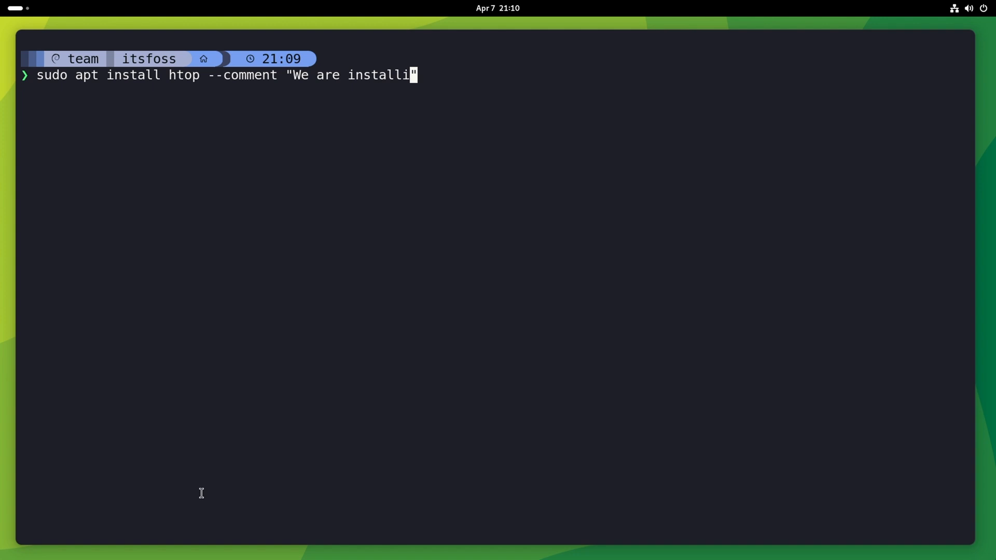
pyautogui.write('ng htop with th')
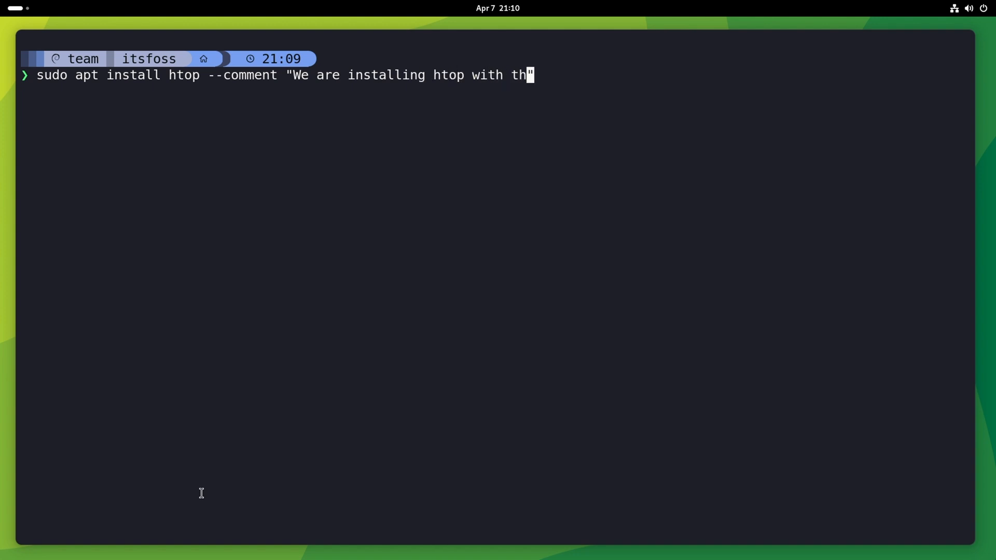
pyautogui.write('is command!"')
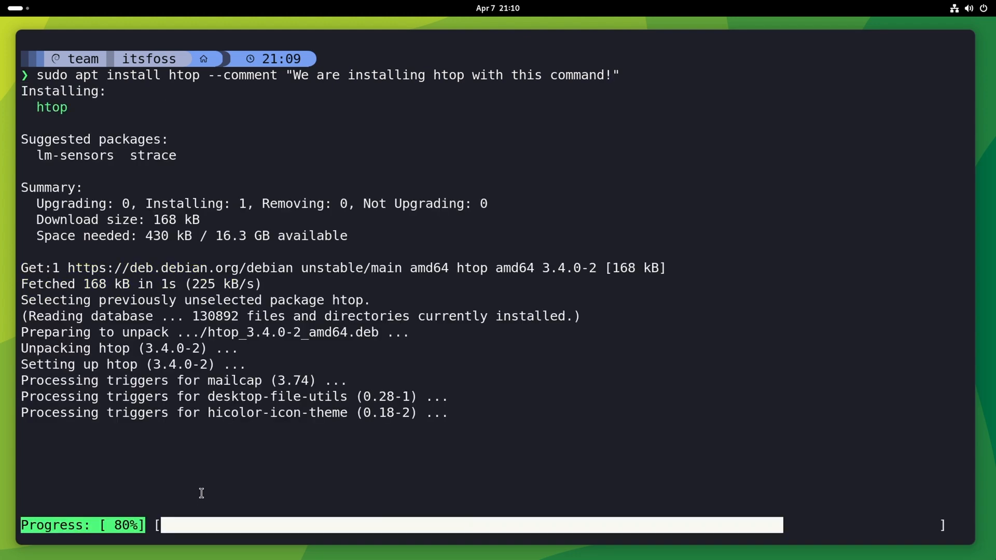
pyautogui.write('clear')
pyautogui.write('cat /')
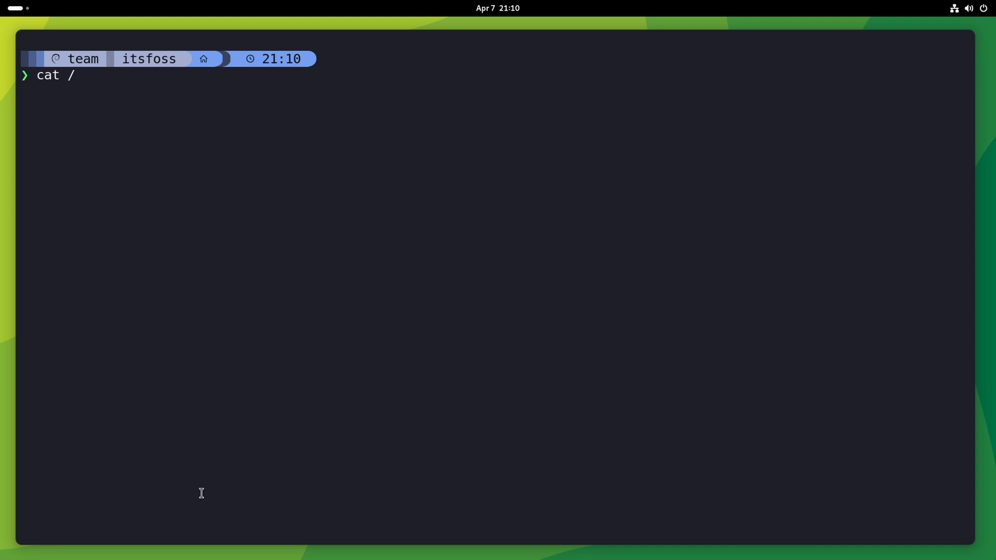
# Step: Print history.log again and highlight the Comment line in the newest entry
pyautogui.write('var/log/apt')
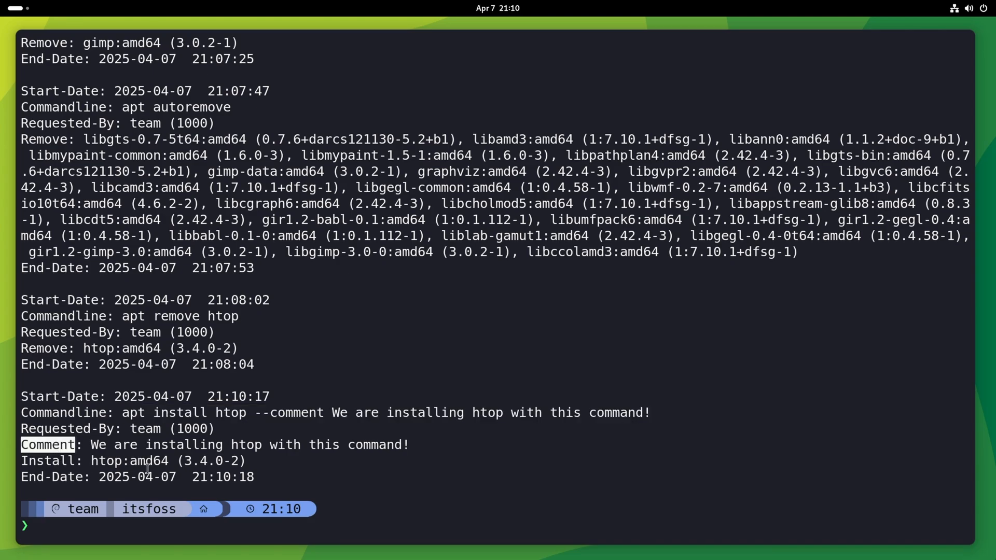
pyautogui.moveTo(91, 445); pyautogui.dragTo(410, 445)
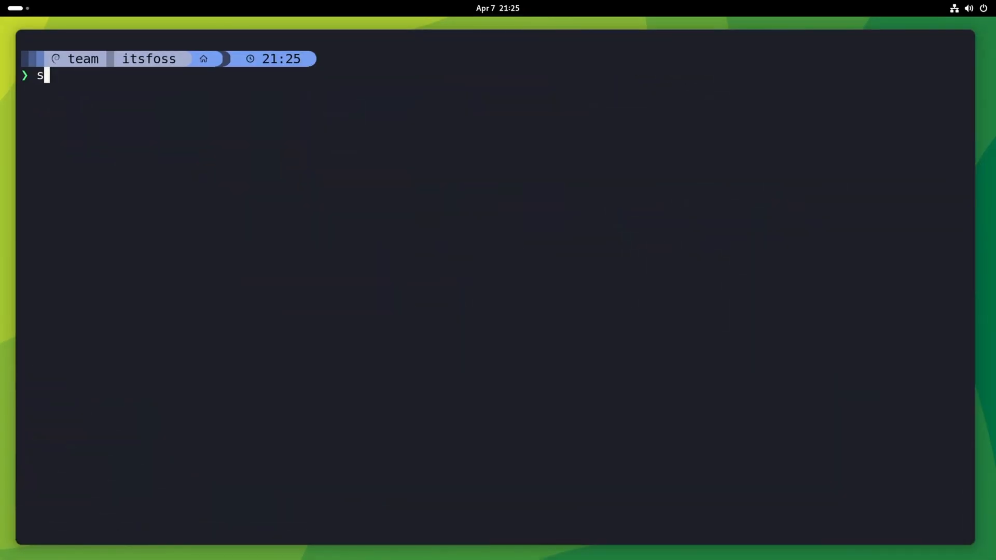
# Step: Run sudo apt remove bash and highlight the essential-package refusal error
pyautogui.write('sudo apt remove bash')
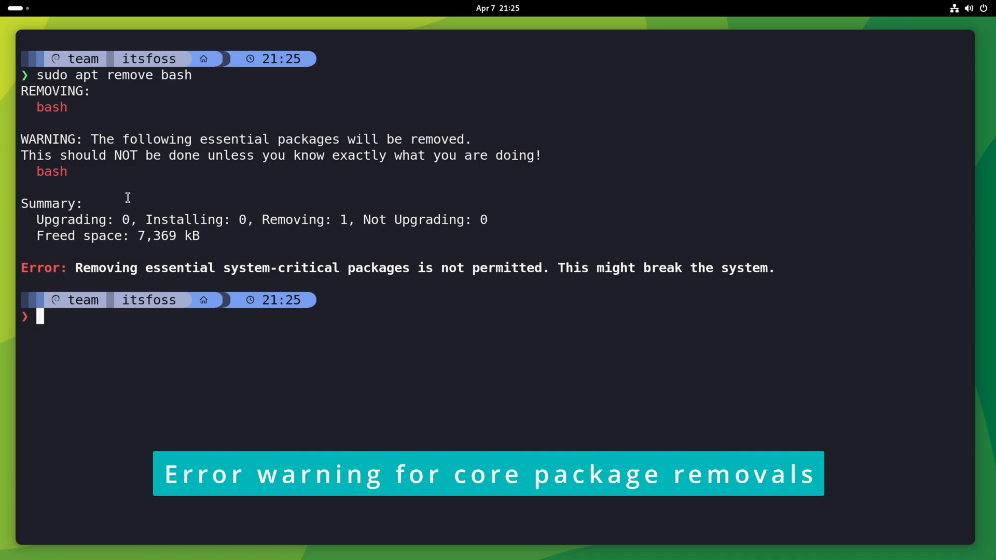
pyautogui.doubleClick(48, 138)
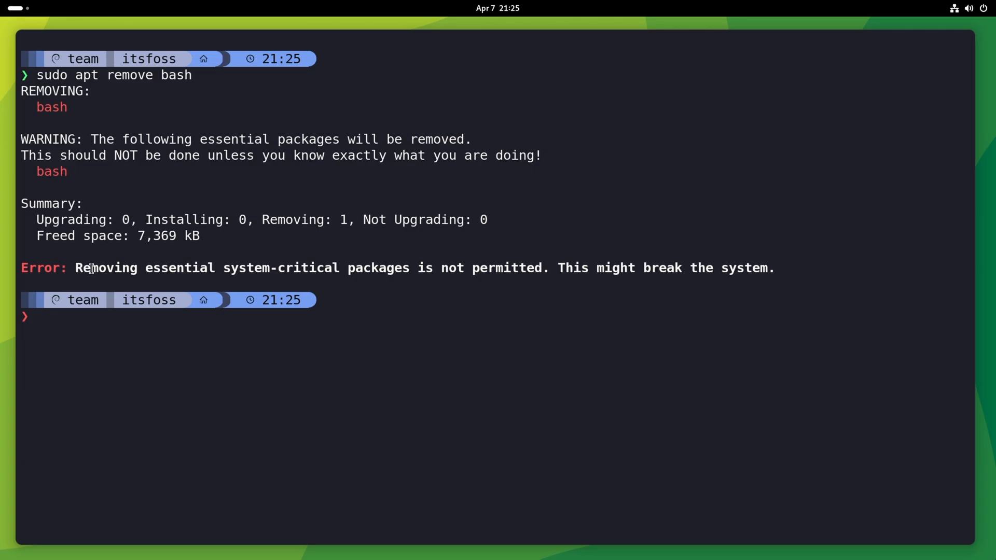
pyautogui.moveTo(76, 267); pyautogui.dragTo(769, 268)
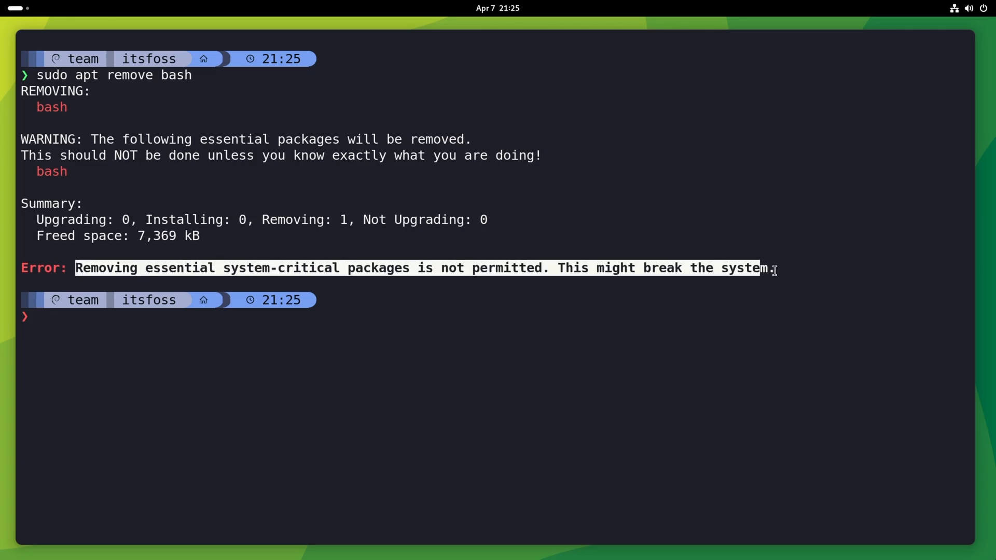